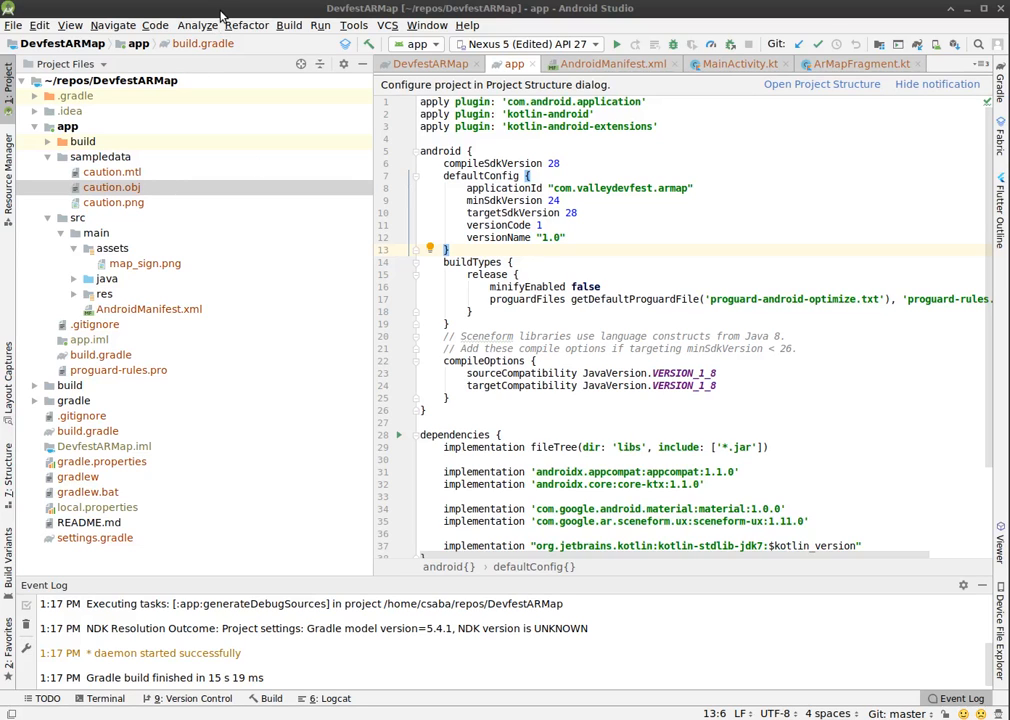
mouse_move(480, 96)
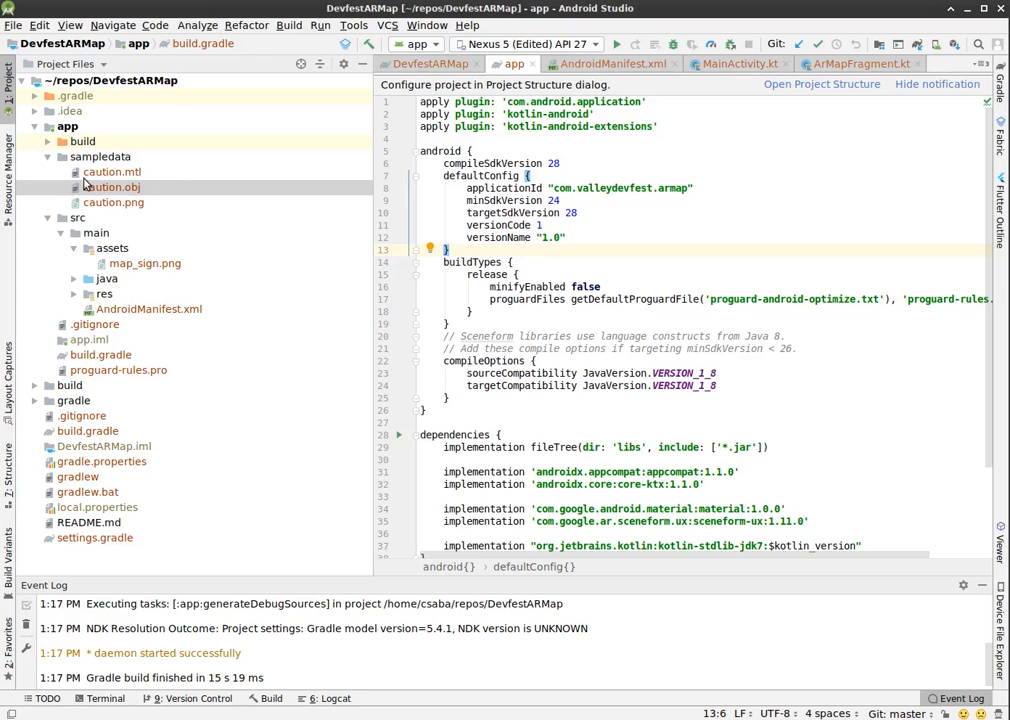
mouse_move(98, 192)
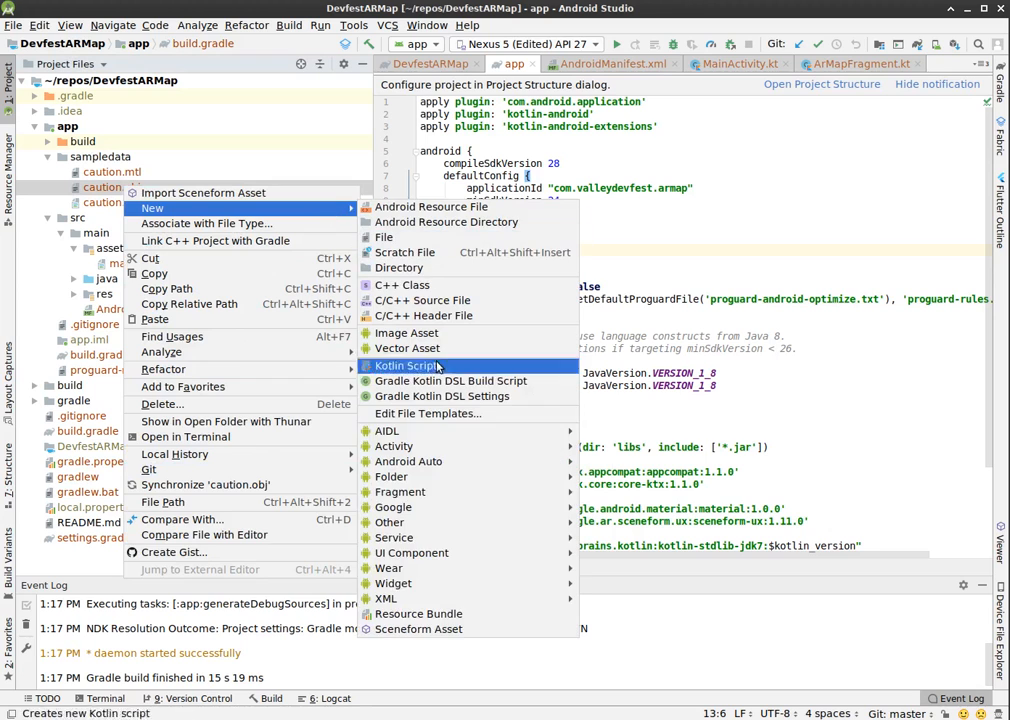
Import caution.obj as a Sceneform asset keeping the default material and output paths.
left_click(204, 192)
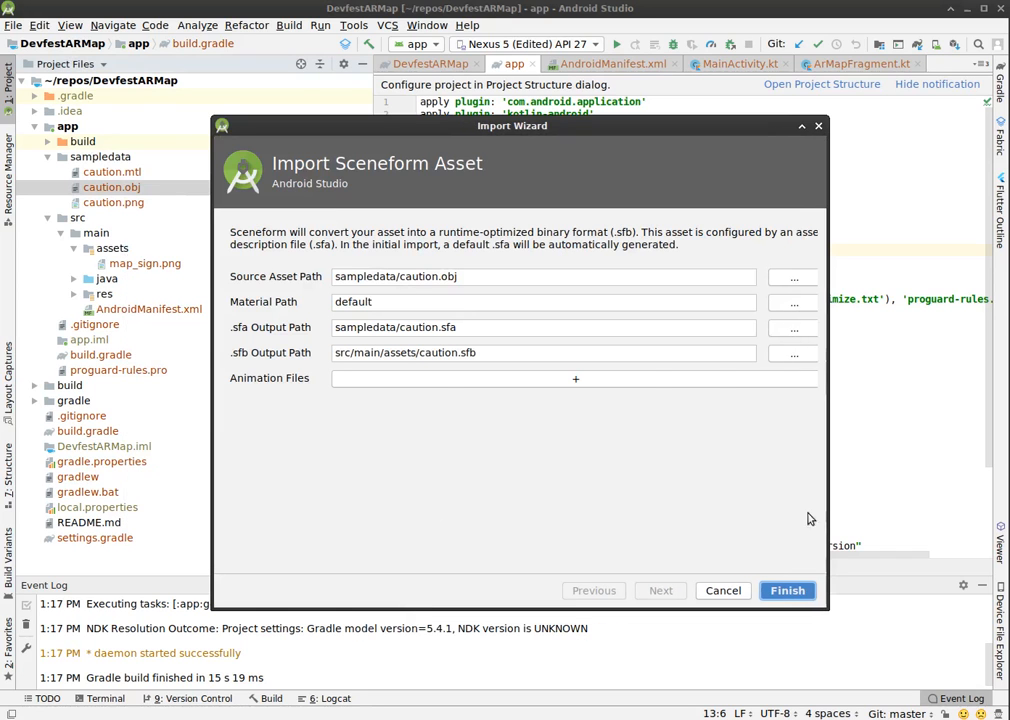
left_click(788, 590)
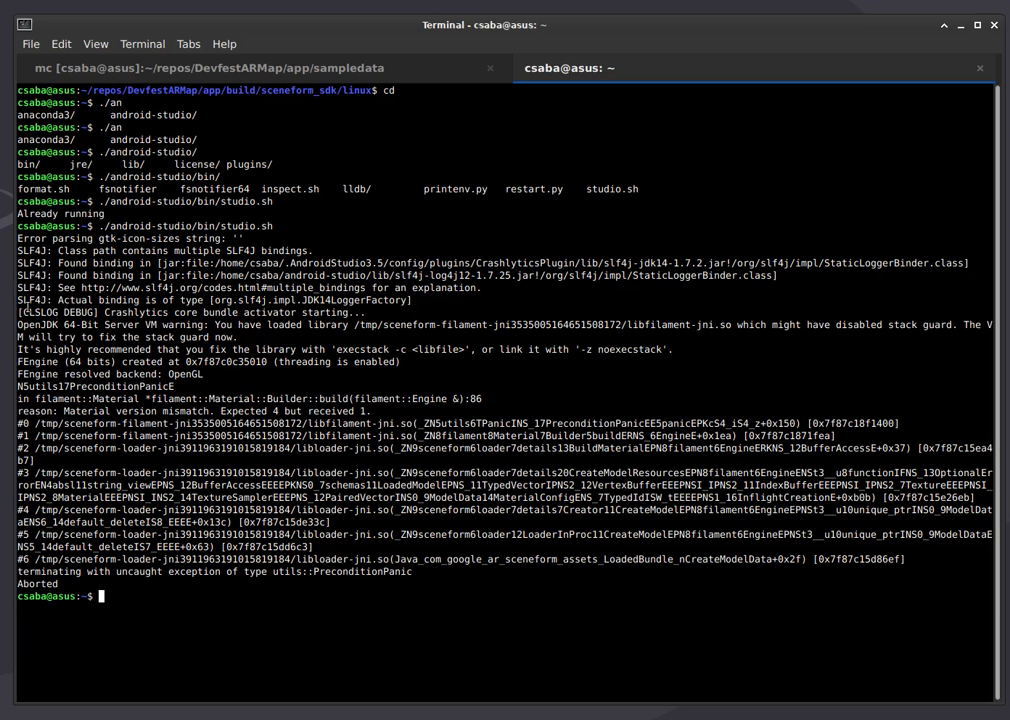
mouse_move(148, 398)
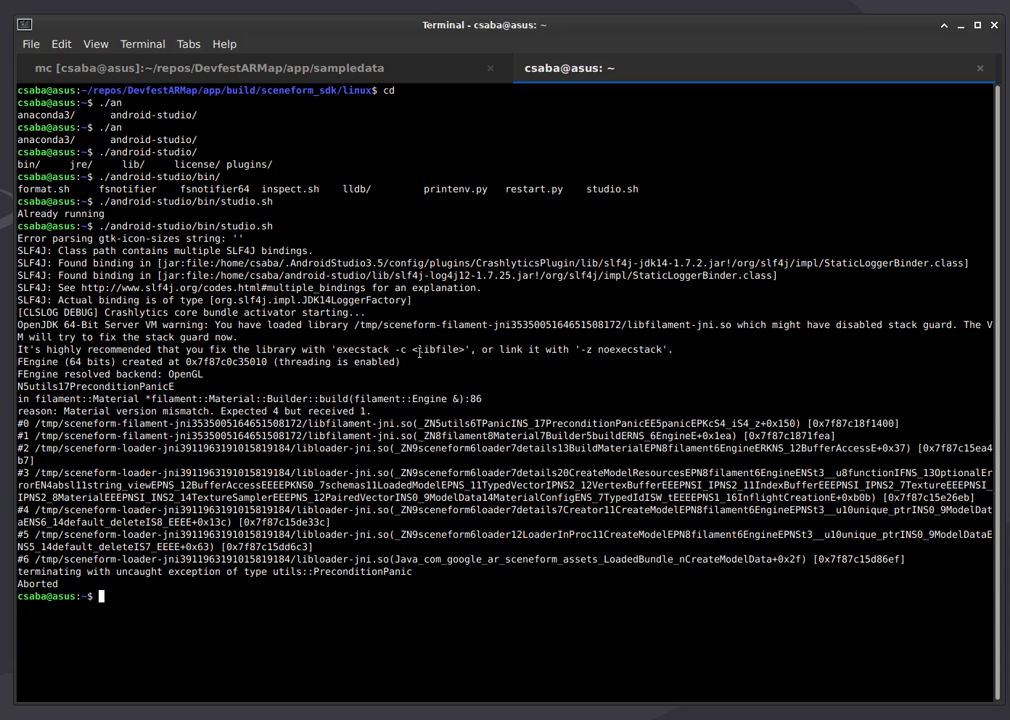
mouse_move(396, 420)
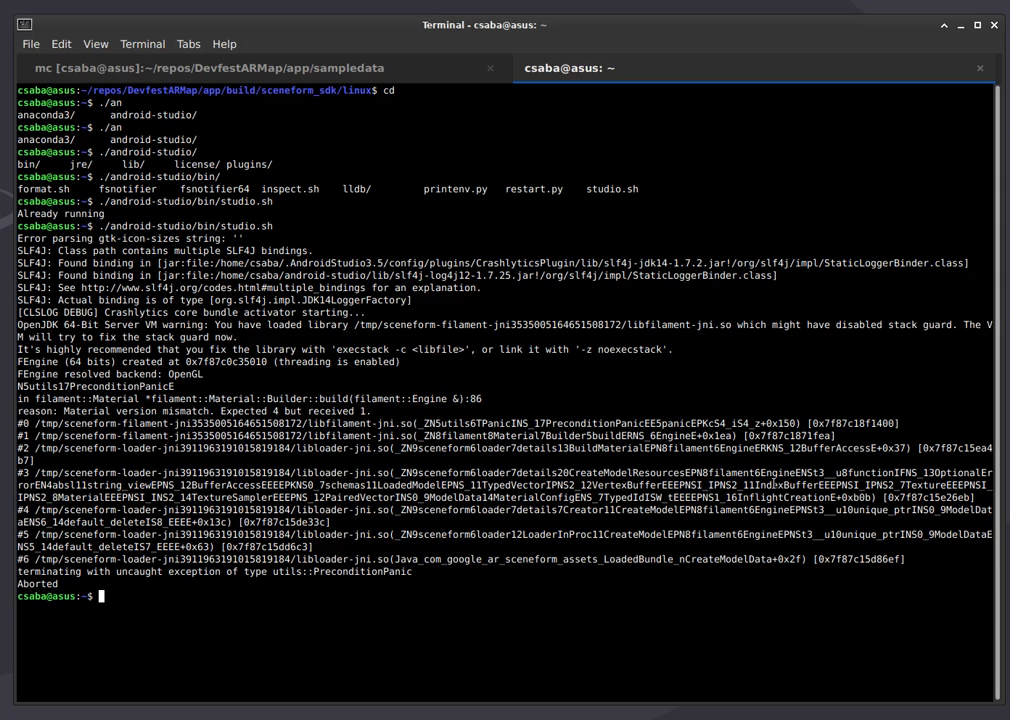
mouse_move(630, 284)
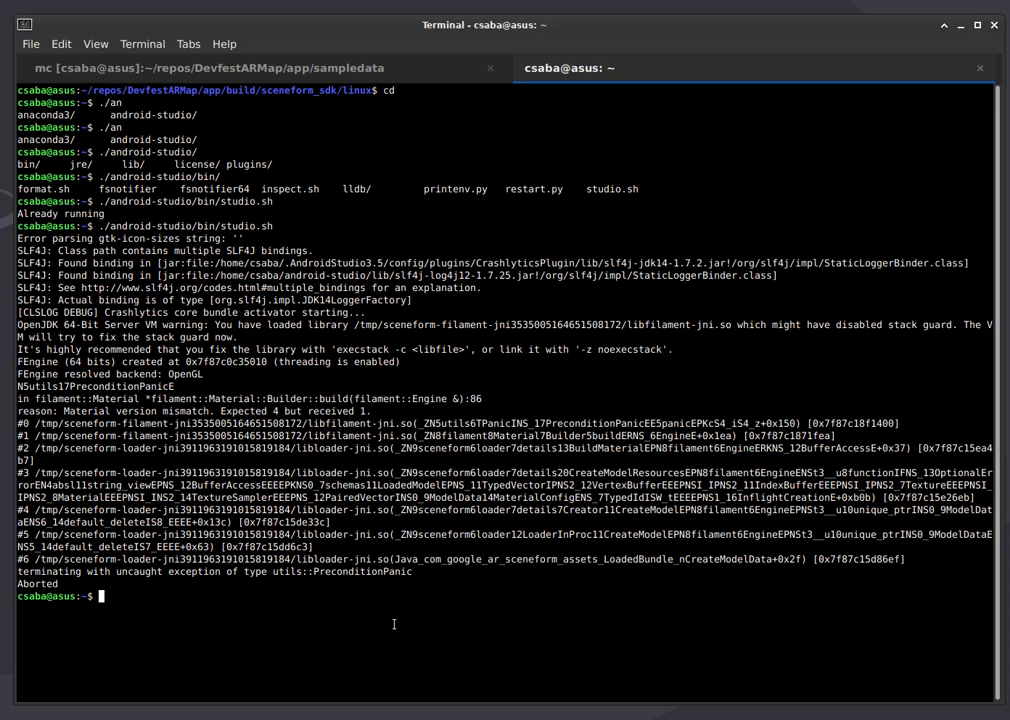
Search shell history for earlier convert commands with history | grep convert.
type("his")
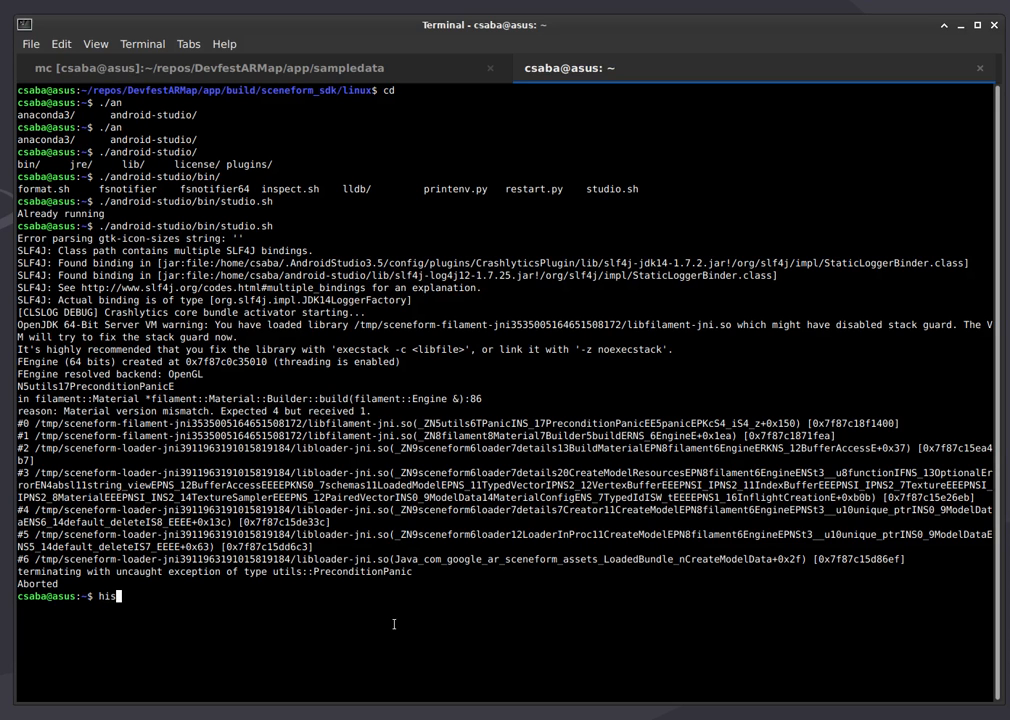
type("tory | grep")
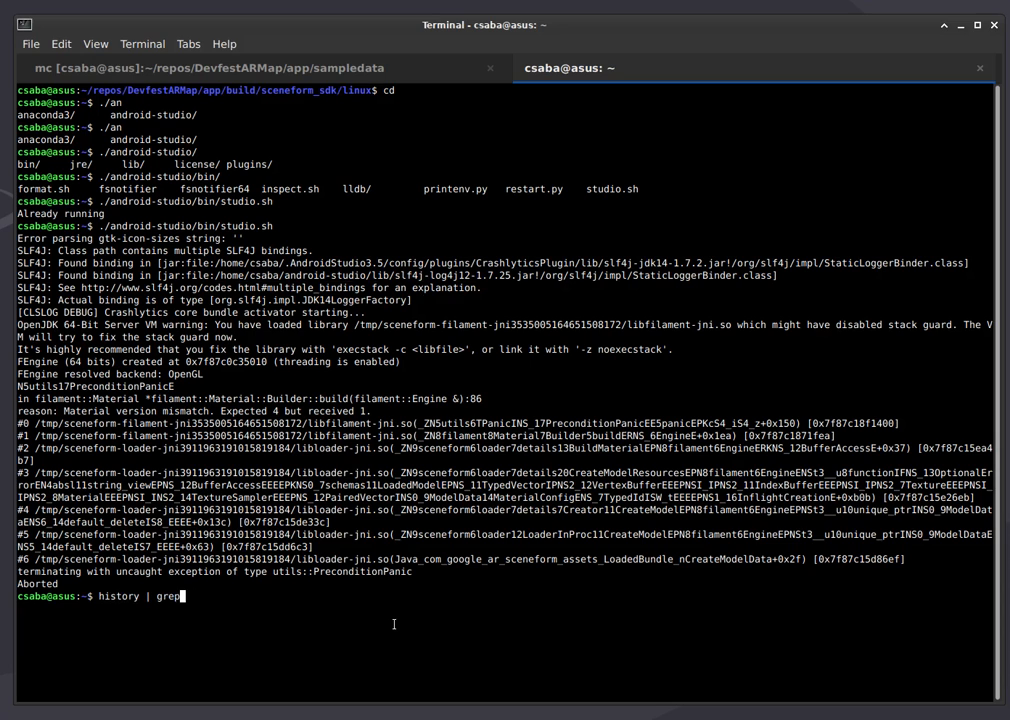
key("Return")
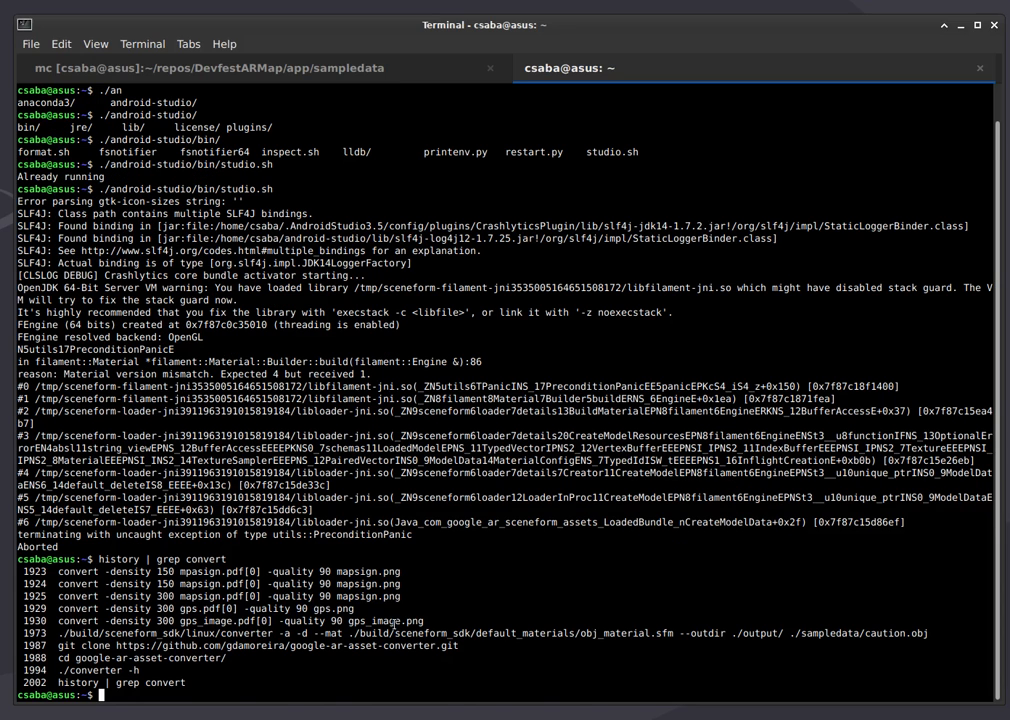